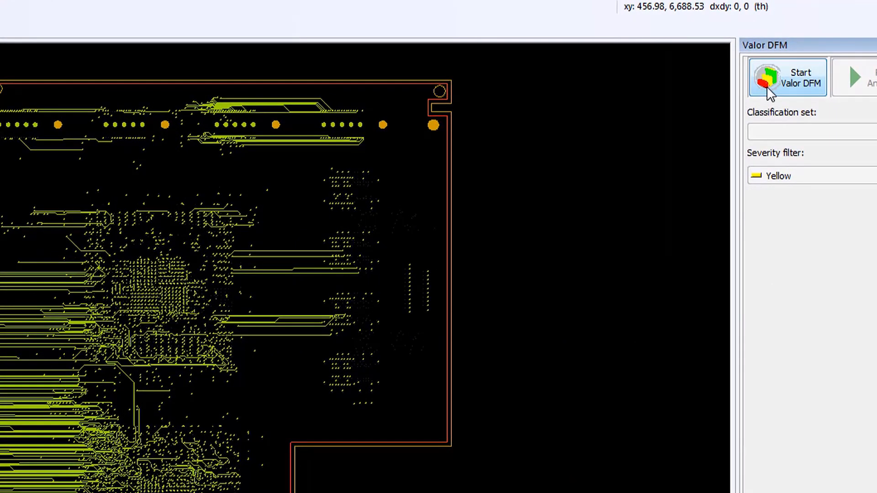
# Start the live Valor DFM engine with My Classifications and the Red severity filter.
pyautogui.click(787, 77)
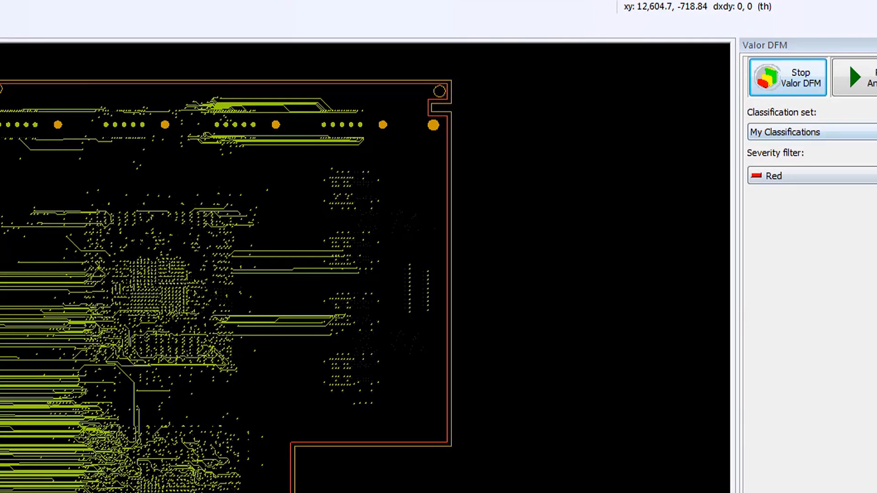
pyautogui.click(810, 131)
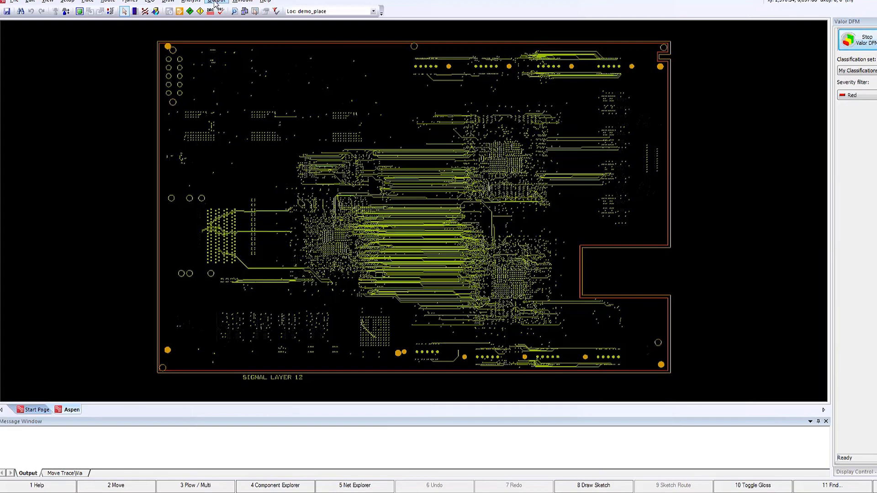
# Bring up Hazard Explorer listing 85 hazards and zoom to a CAD Short on signal_12.
pyautogui.click(190, 1)
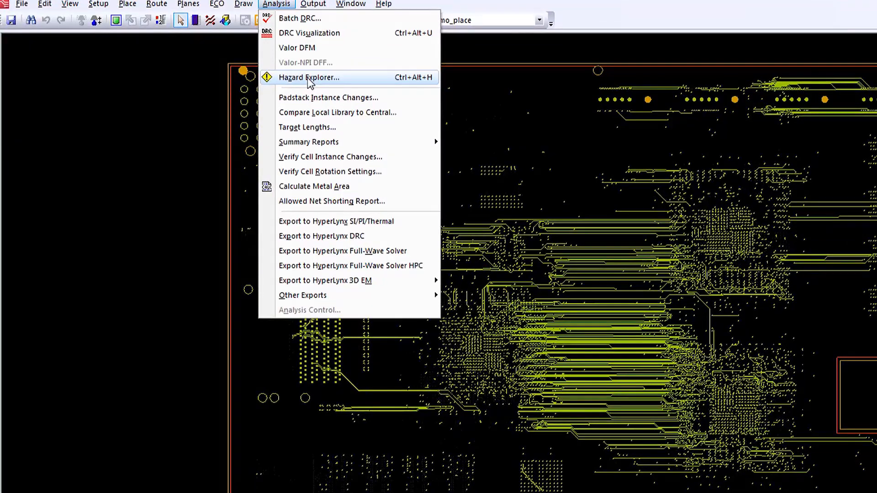
pyautogui.click(307, 77)
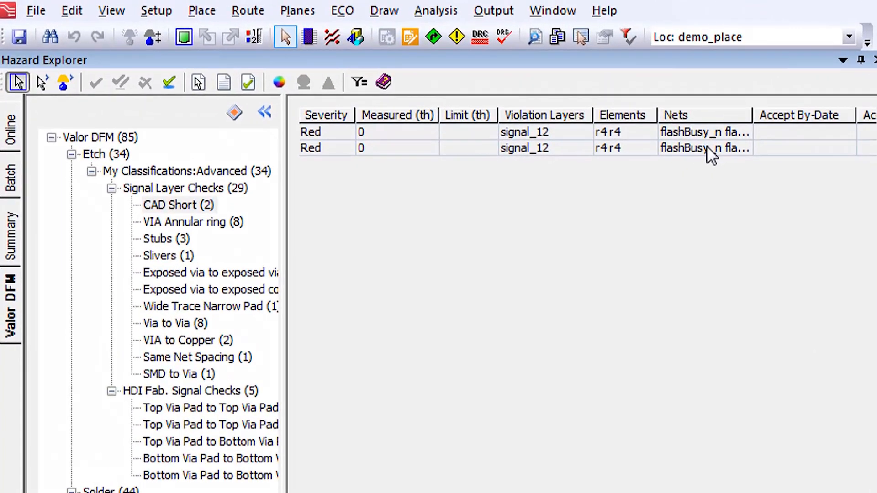
pyautogui.click(175, 209)
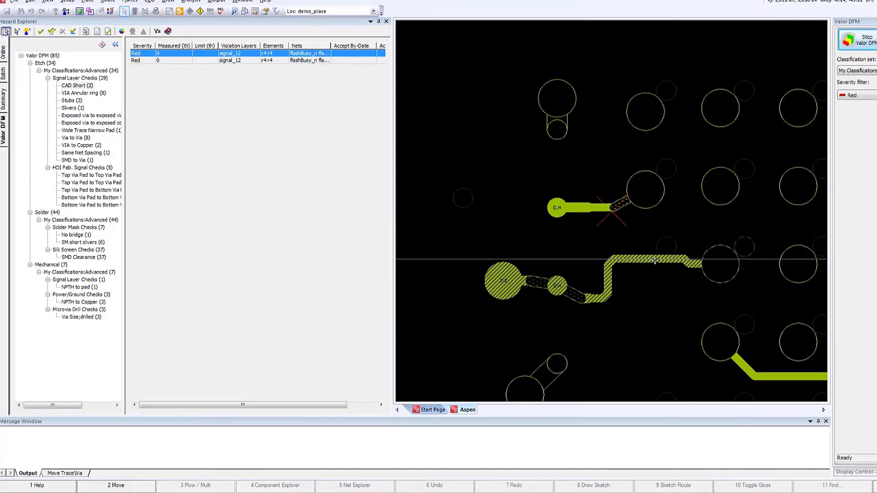
# Accept all eight VIA Annular ring violations, dropping the hazard total from 85 to 77.
pyautogui.click(84, 93)
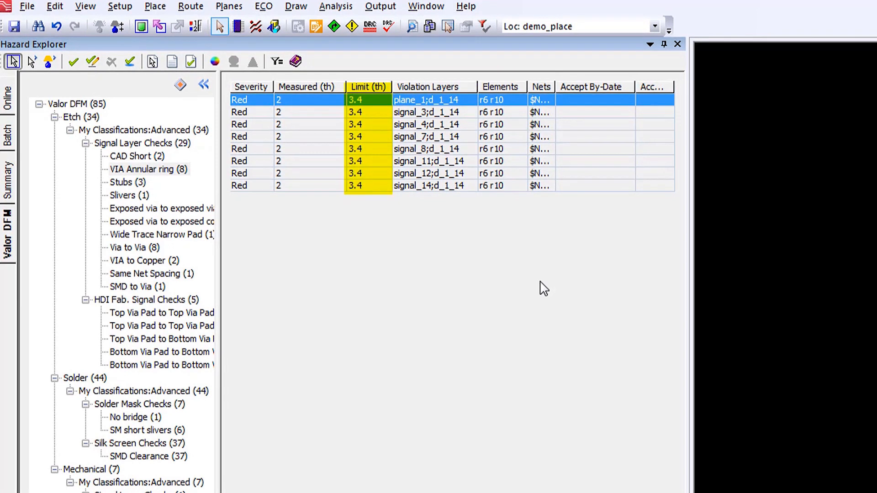
pyautogui.click(307, 87)
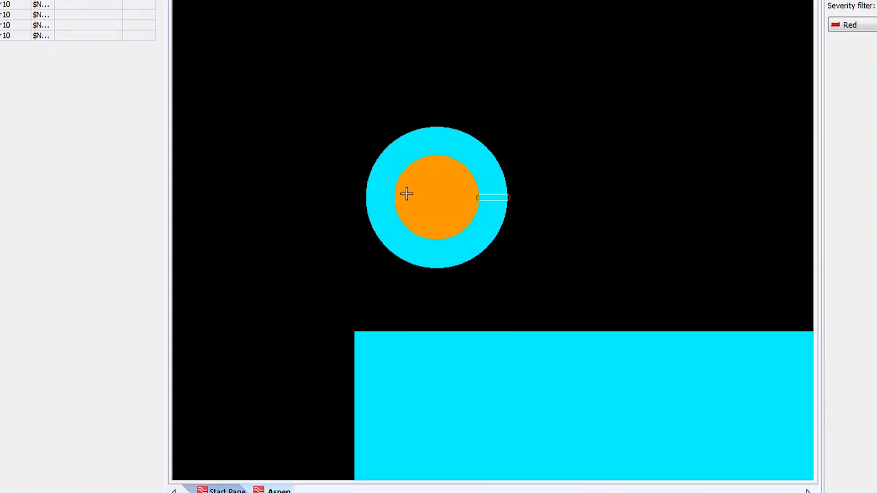
pyautogui.rightClick(406, 194)
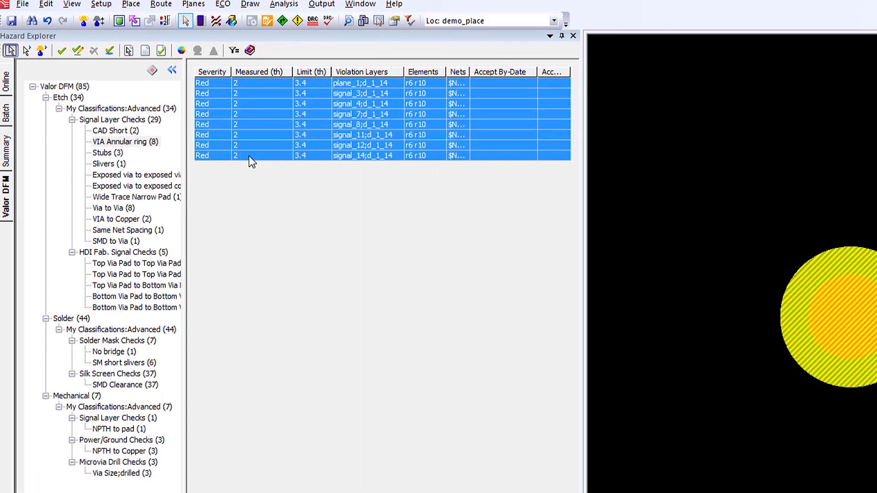
pyautogui.click(61, 51)
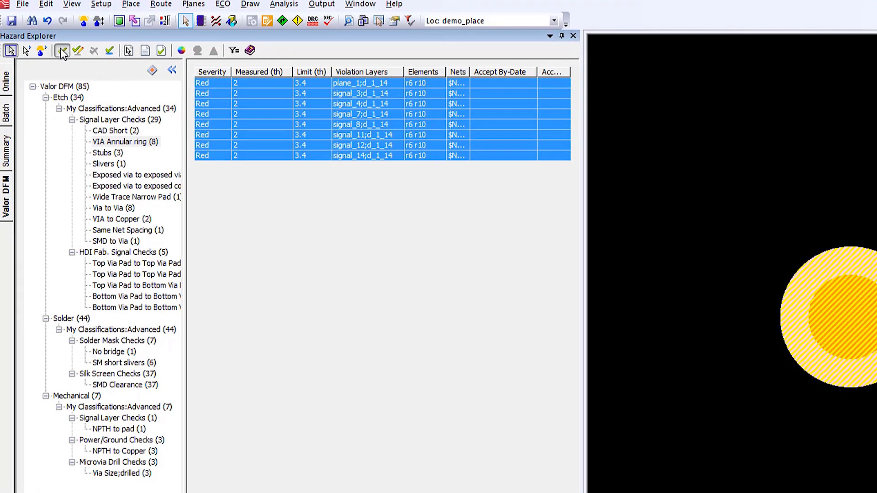
pyautogui.click(61, 50)
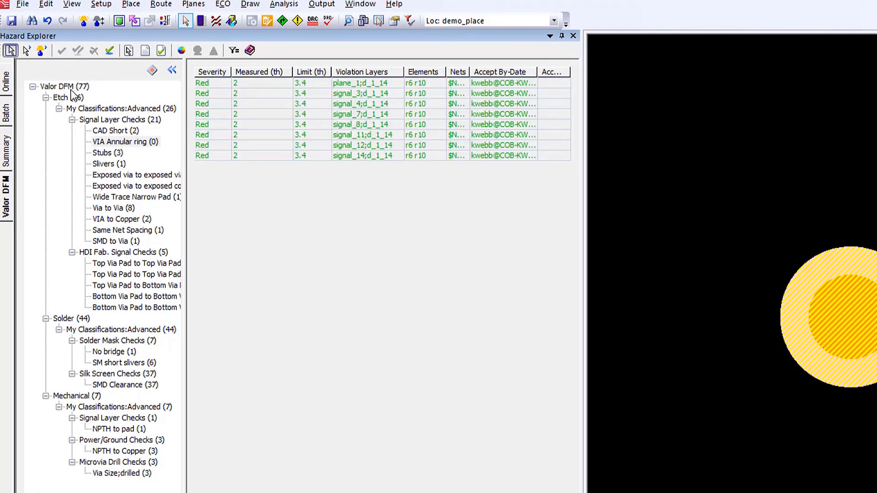
# Delete the flagged stub trace and via stub, then list the single Slivers violation on signal_4.
pyautogui.click(108, 131)
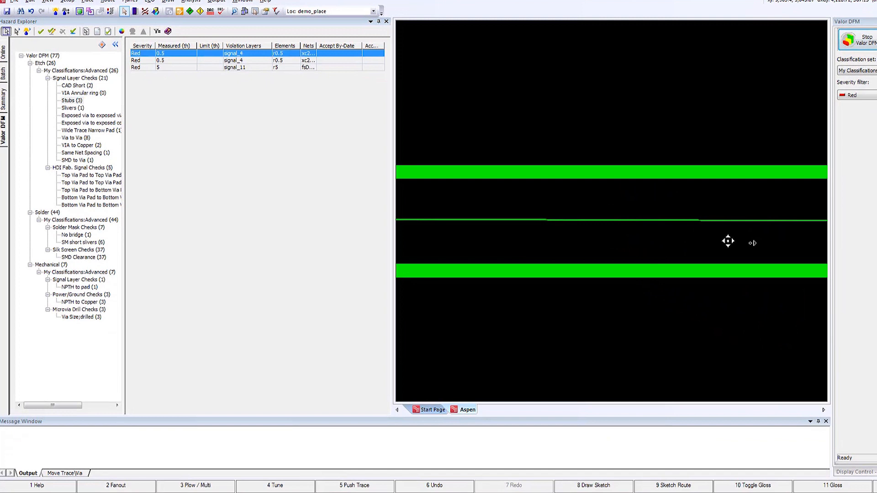
pyautogui.rightClick(637, 221)
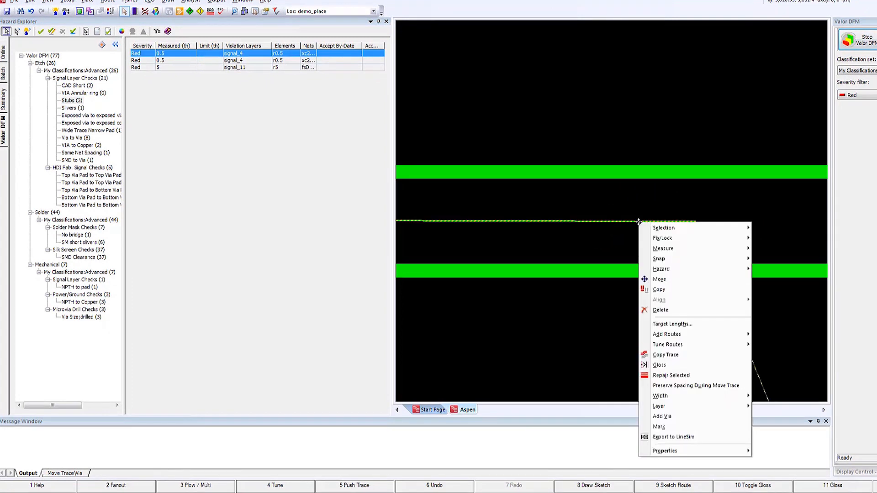
pyautogui.moveTo(668, 310)
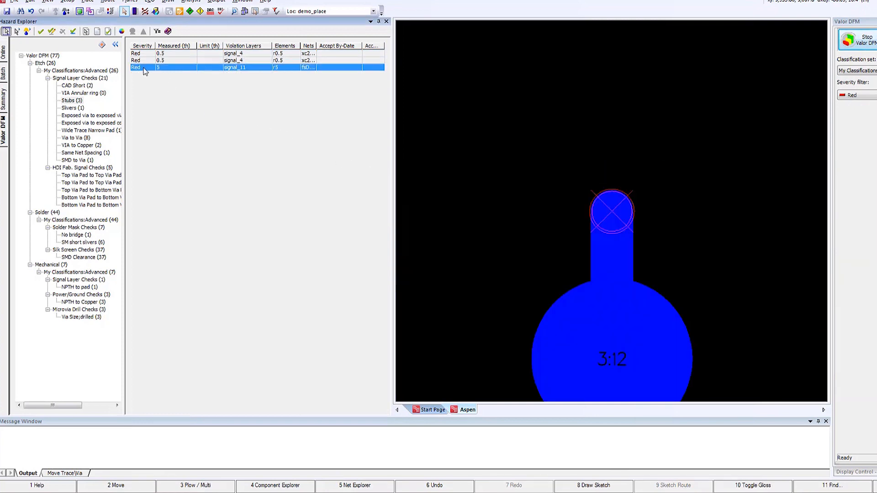
pyautogui.rightClick(612, 216)
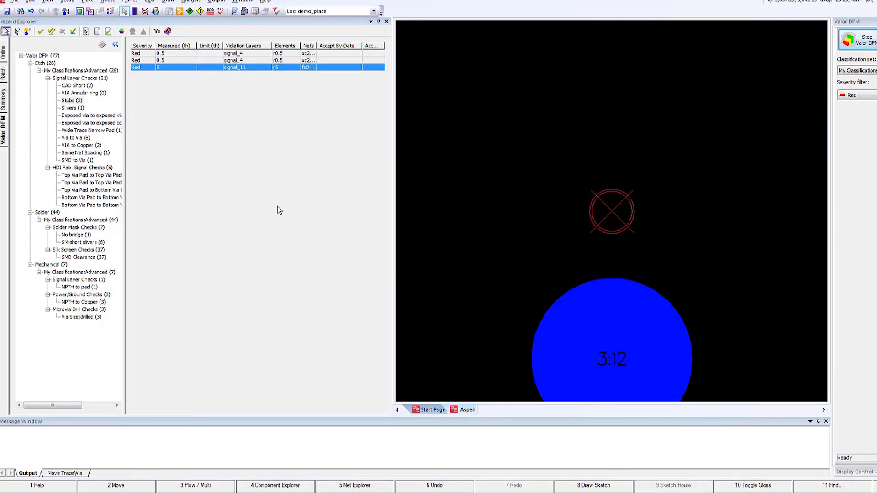
pyautogui.click(71, 108)
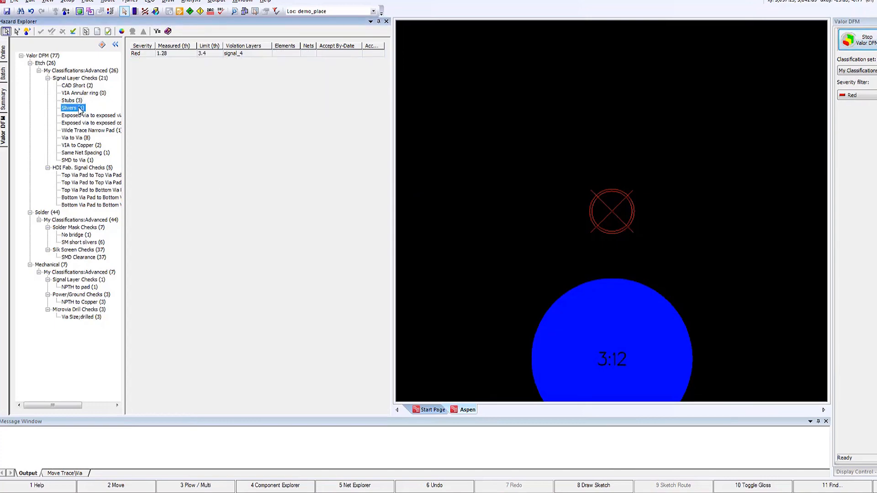
pyautogui.moveTo(146, 55)
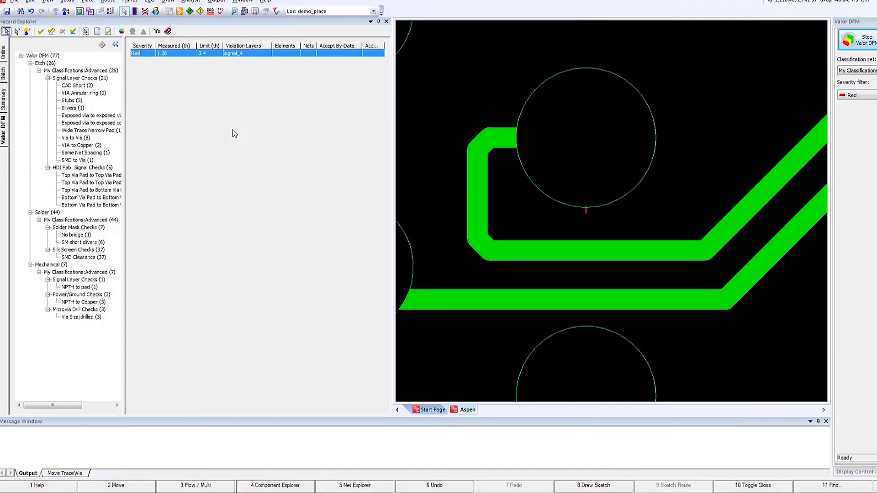
pyautogui.moveTo(172, 115)
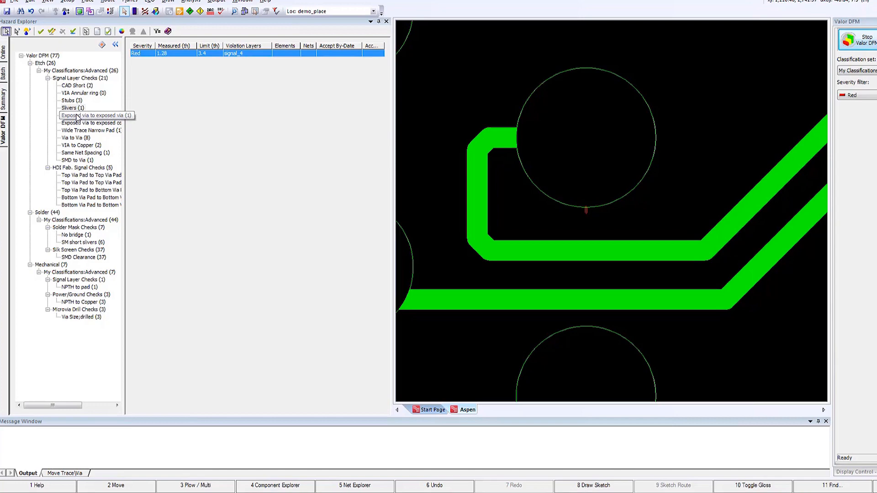
# Show the exposed via to exposed via violation under the HDI and microvia check categories.
pyautogui.click(92, 116)
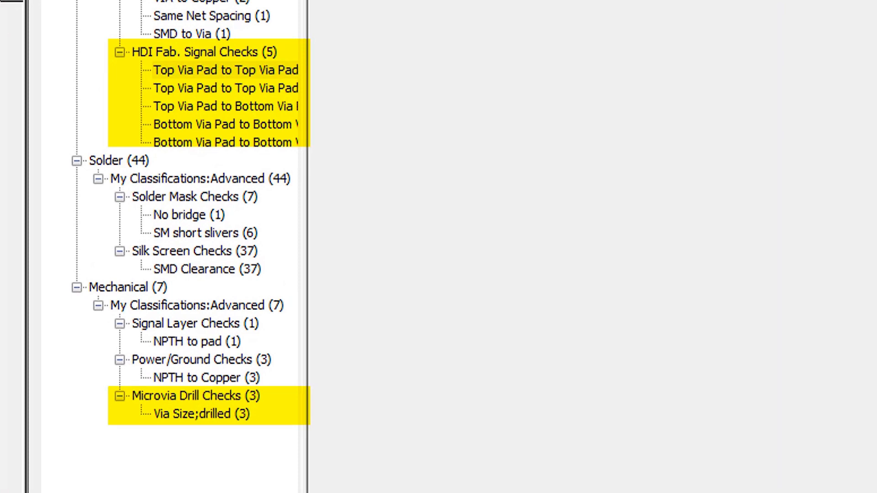
pyautogui.moveTo(295, 185)
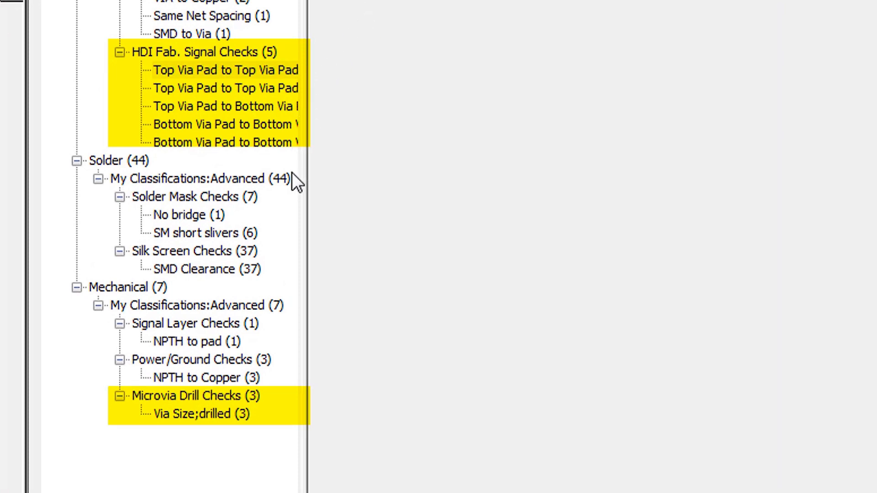
pyautogui.moveTo(196, 302)
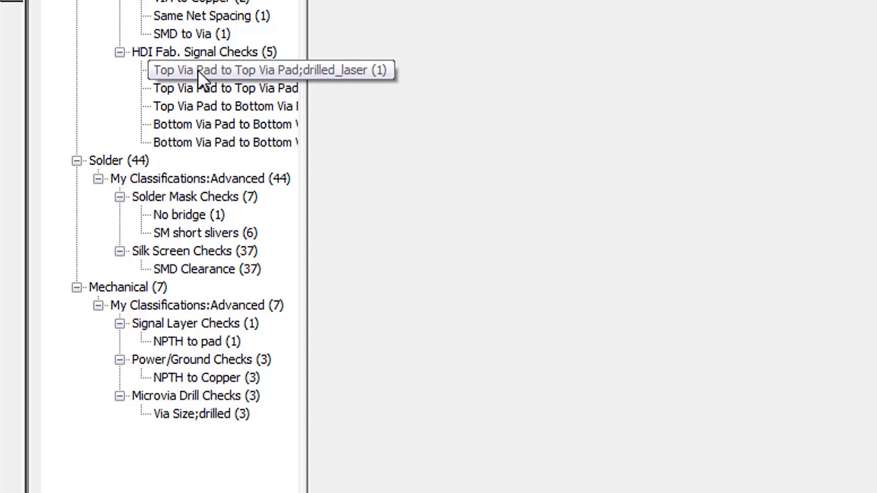
pyautogui.moveTo(218, 124)
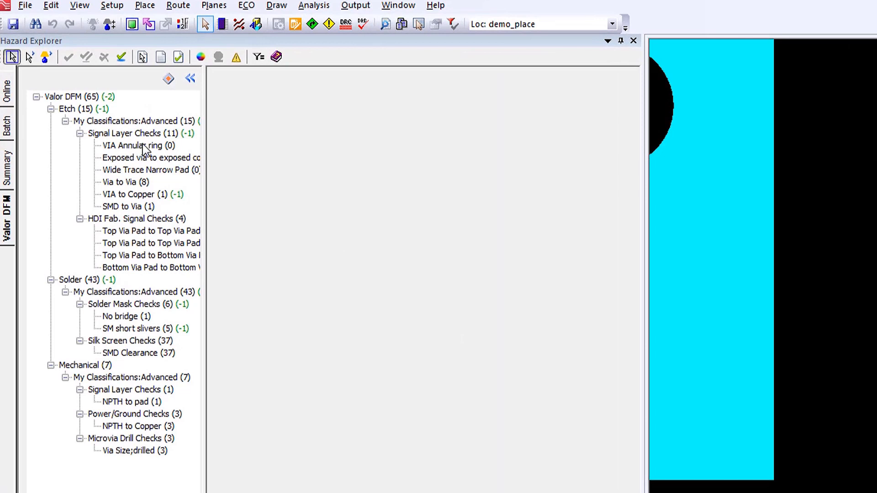
# Review the eight accepted VIA Annular ring entries before moving to Valor DFT analysis setup.
pyautogui.click(134, 145)
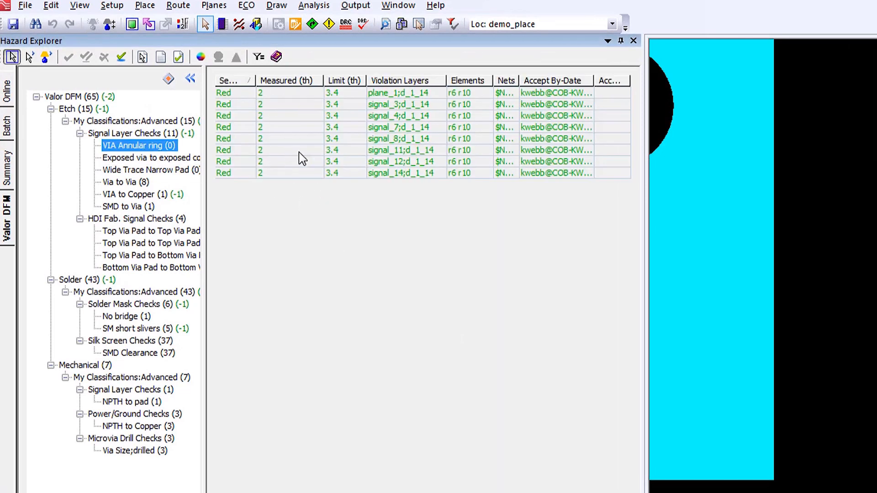
pyautogui.click(148, 170)
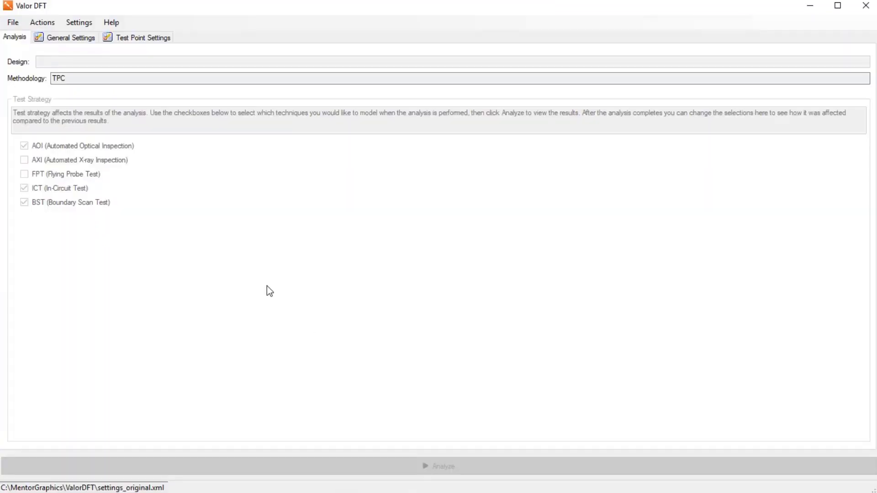
# Review the Net Test Point Requirements table and export all analysis results to a file.
pyautogui.click(437, 466)
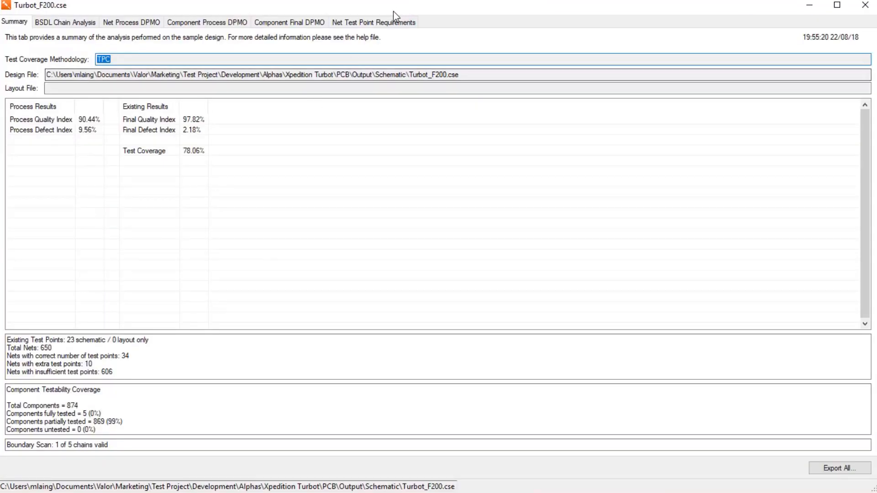
pyautogui.click(372, 22)
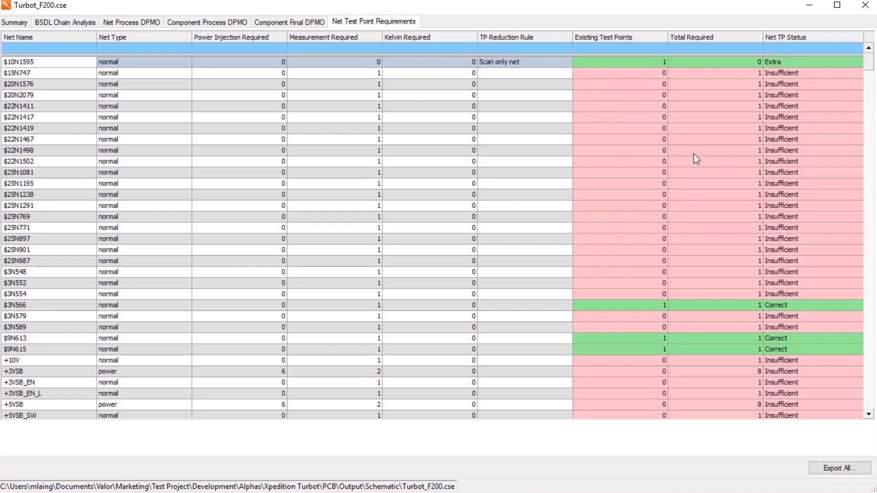
pyautogui.moveTo(867, 157)
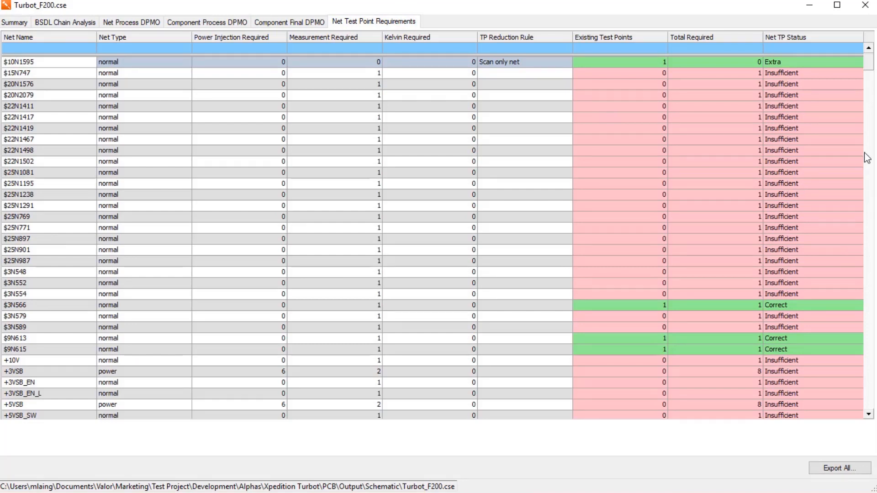
pyautogui.scroll(-3)
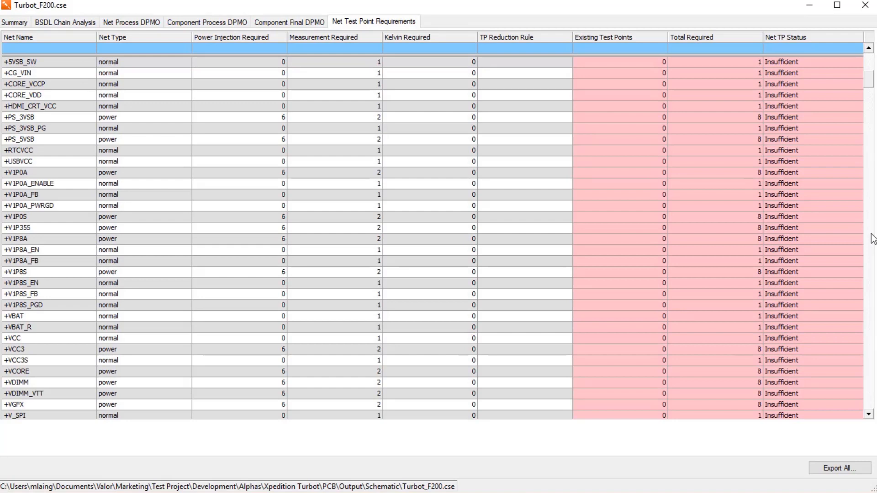
pyautogui.scroll(-3)
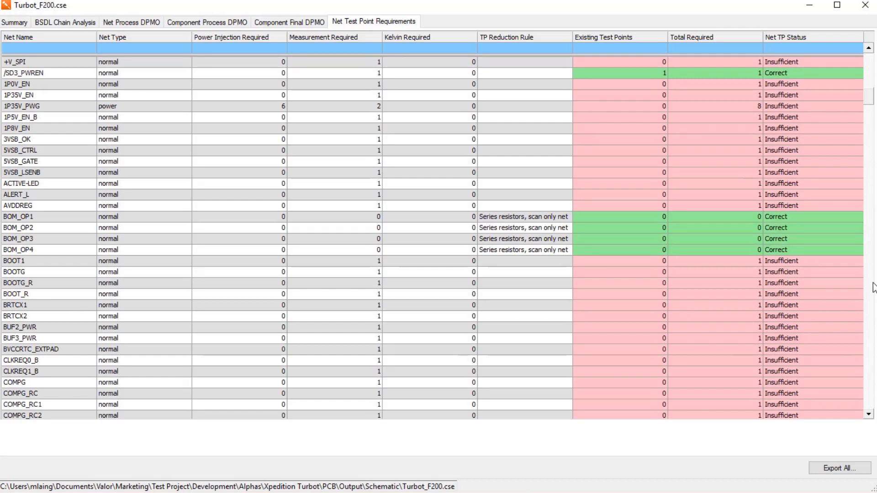
pyautogui.scroll(-3)
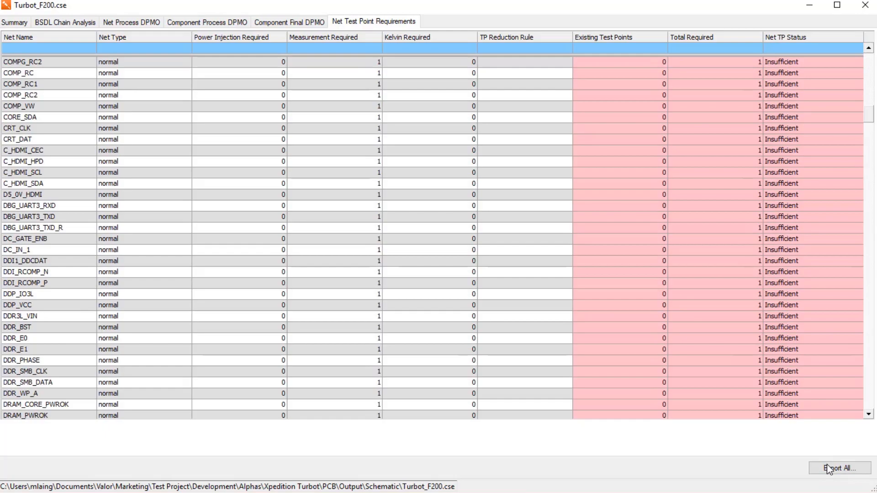
pyautogui.click(838, 467)
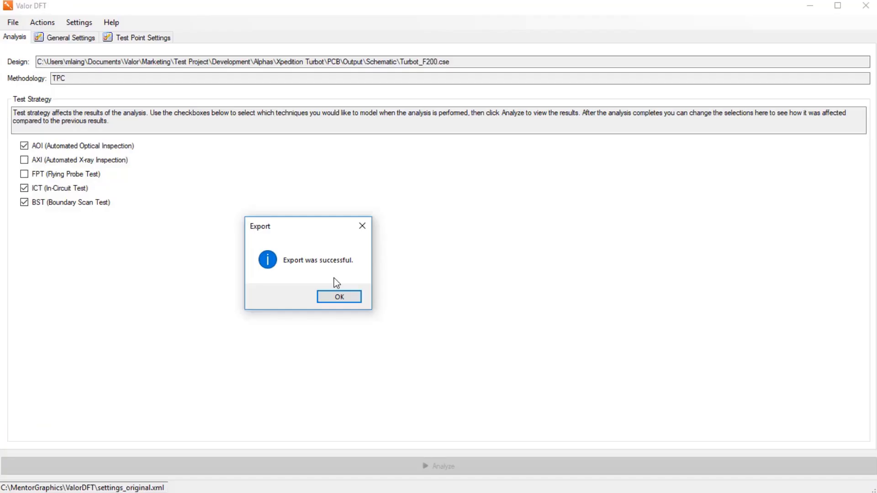
pyautogui.click(338, 296)
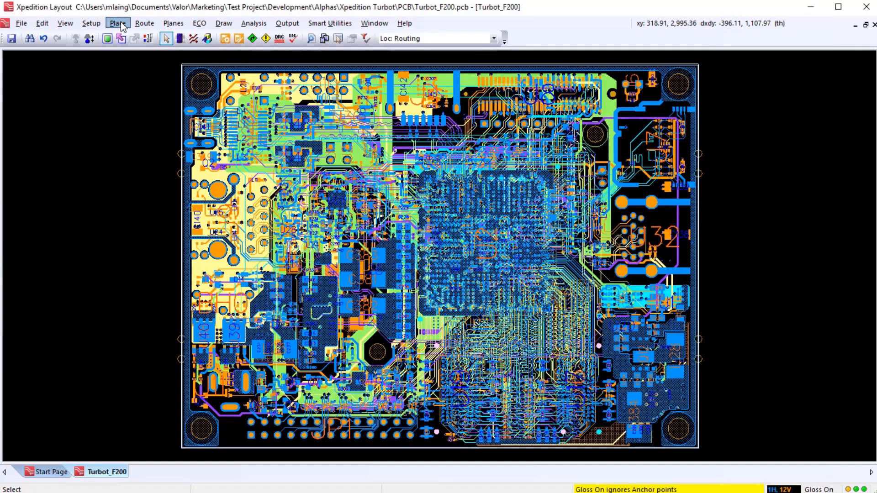
# Import the exported file via Test Points from File so each net's required test-point count is set.
pyautogui.click(117, 23)
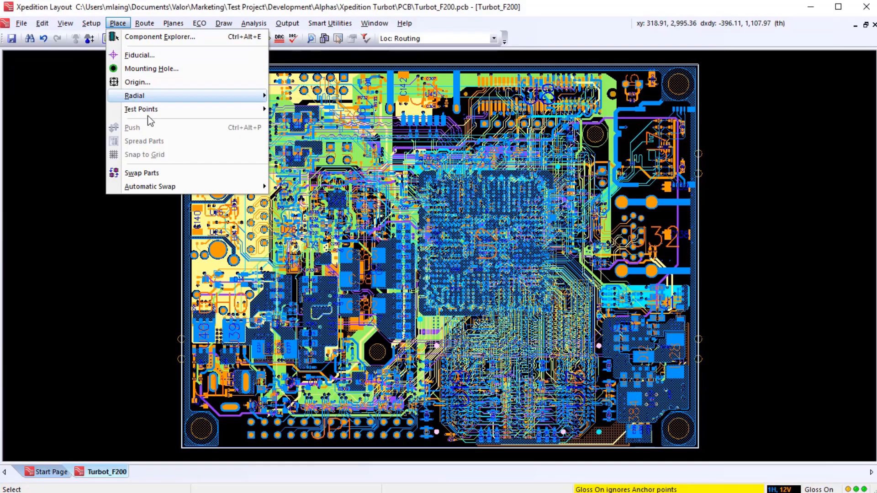
pyautogui.moveTo(142, 109)
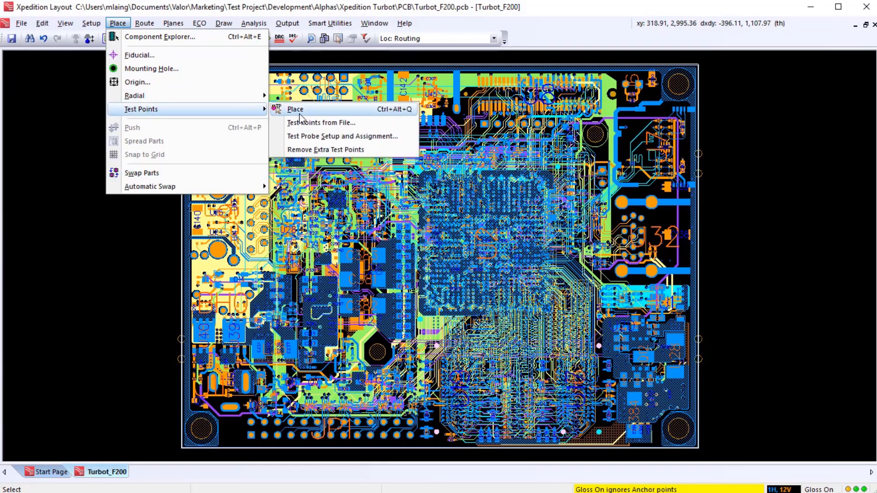
pyautogui.click(321, 122)
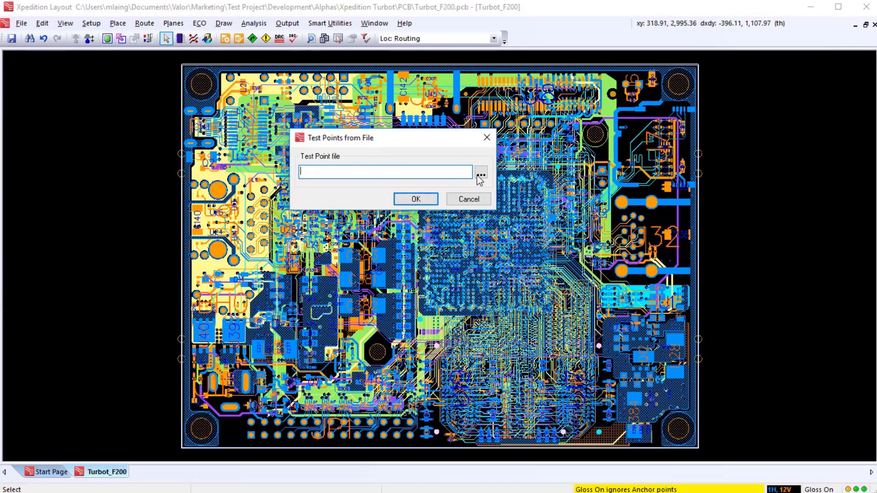
pyautogui.click(415, 199)
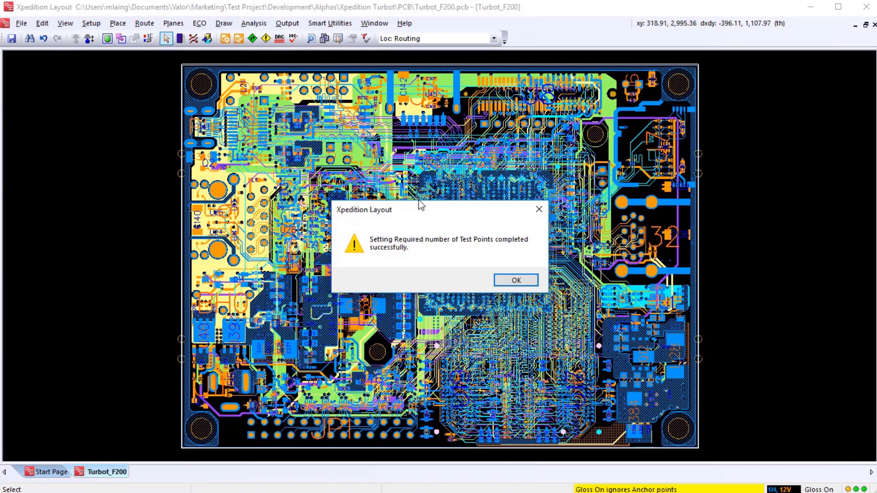
pyautogui.moveTo(516, 279)
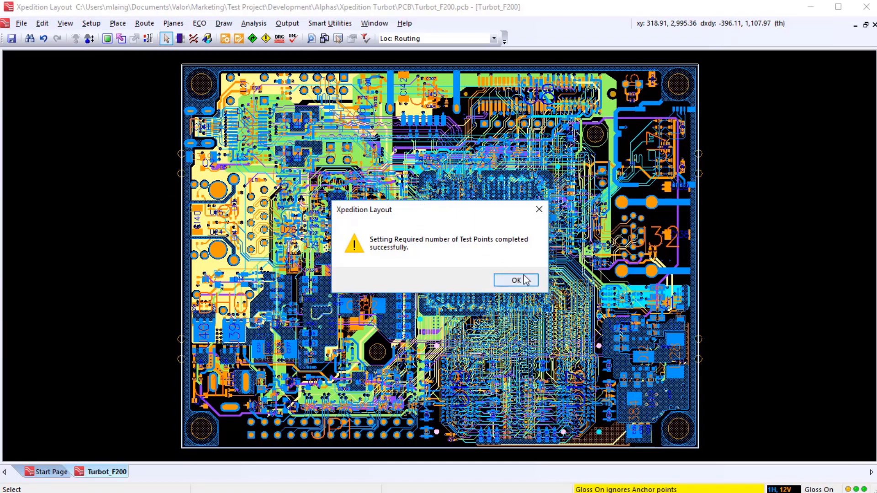
pyautogui.click(515, 280)
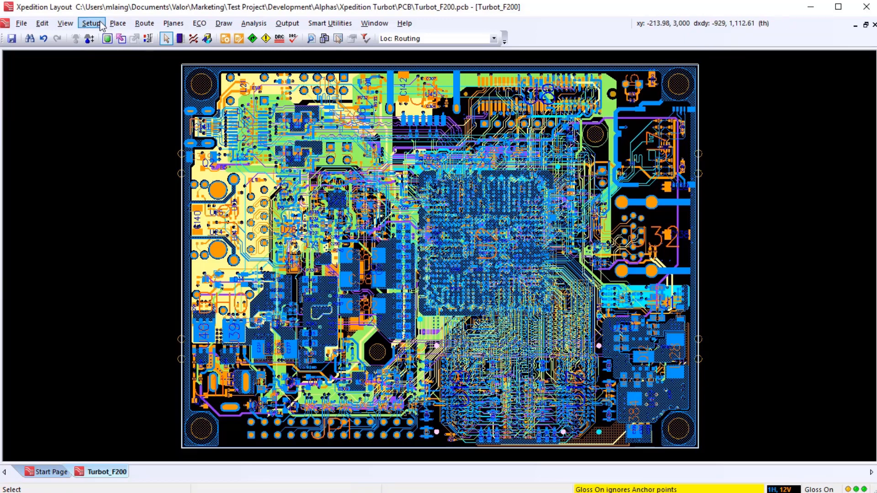
pyautogui.click(118, 23)
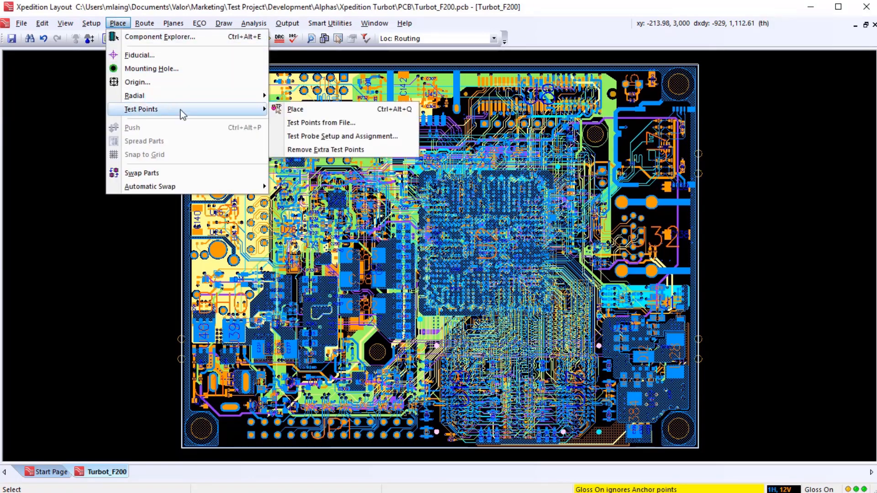
pyautogui.moveTo(322, 122)
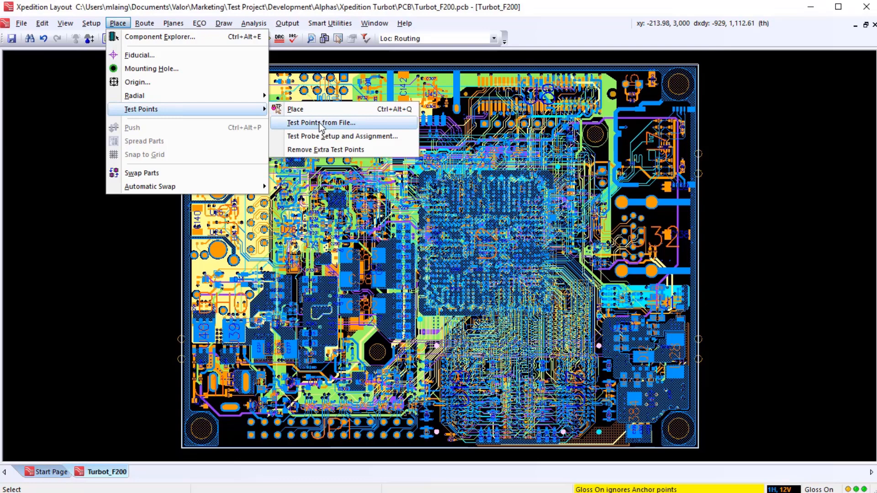
pyautogui.moveTo(327, 136)
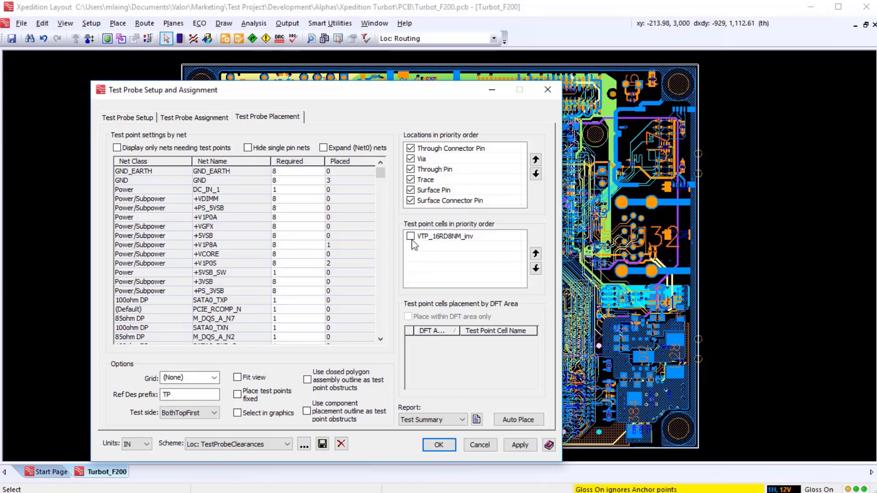
# Enable the VTP_16RDBNM_inv test point cell for auto-placing the required test points.
pyautogui.click(410, 236)
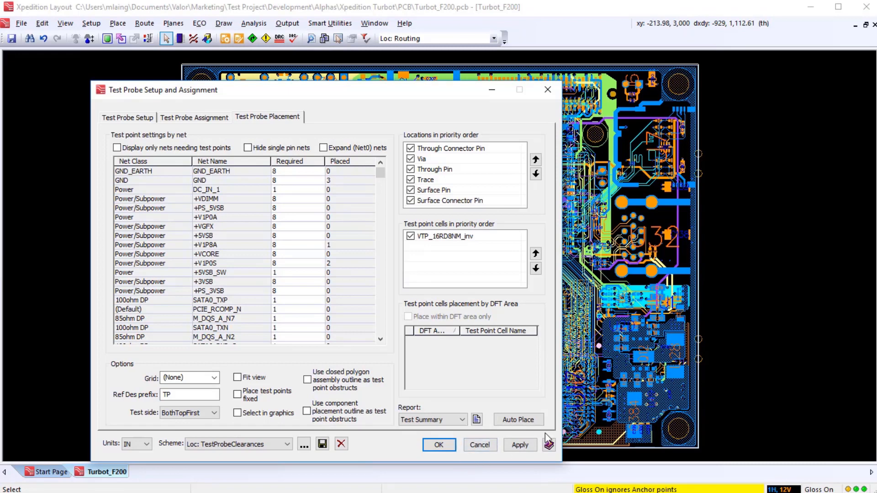
pyautogui.moveTo(374, 310)
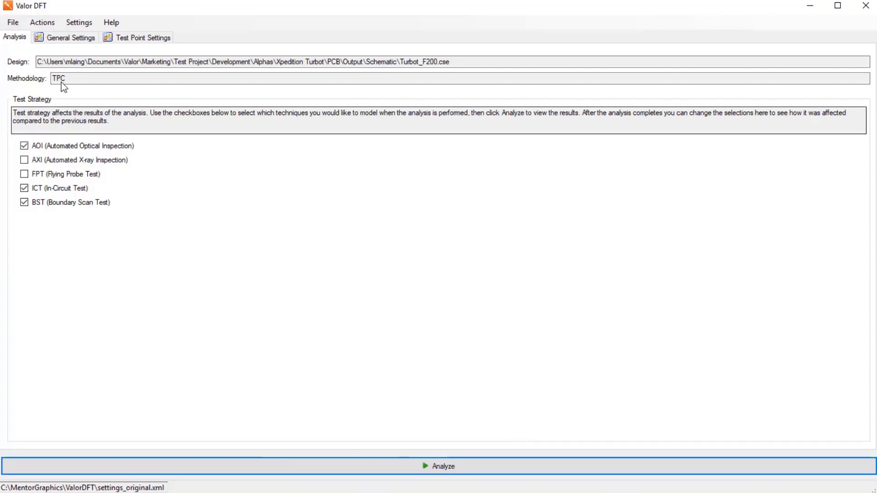
# Reload the design from the Output/Layout folder and re-run analysis for 83.64% coverage.
pyautogui.click(12, 22)
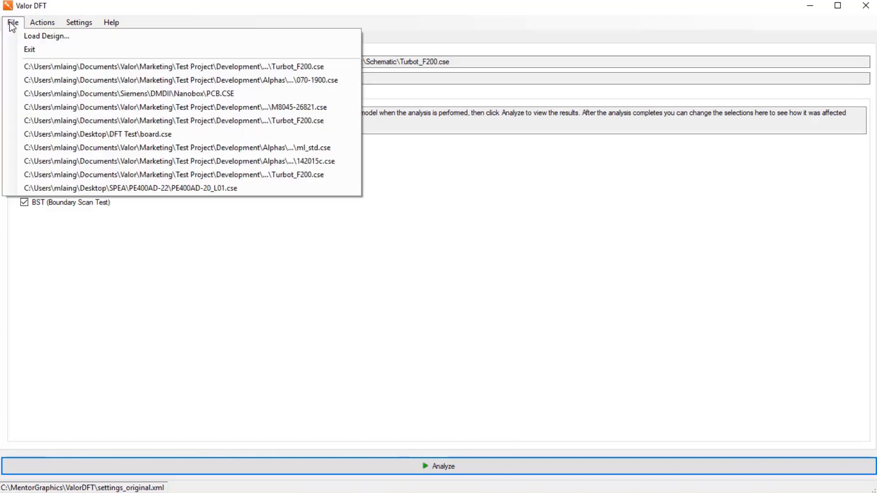
pyautogui.moveTo(46, 36)
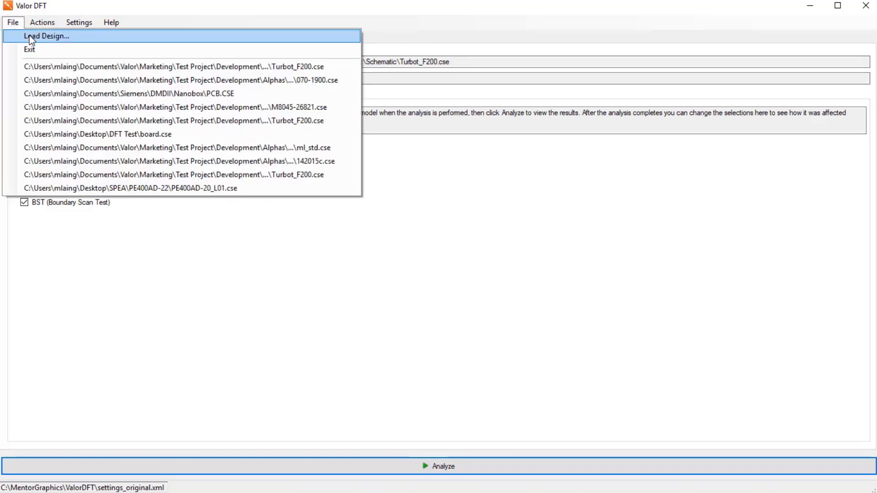
pyautogui.click(45, 35)
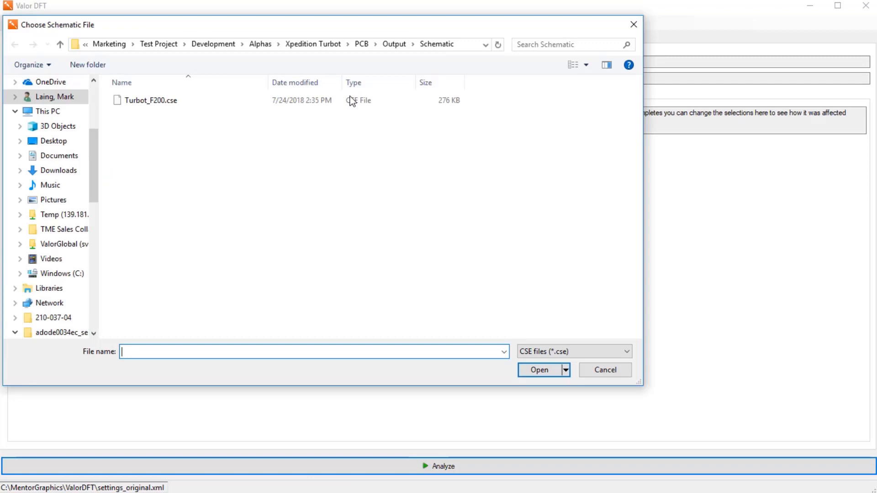
pyautogui.moveTo(394, 44)
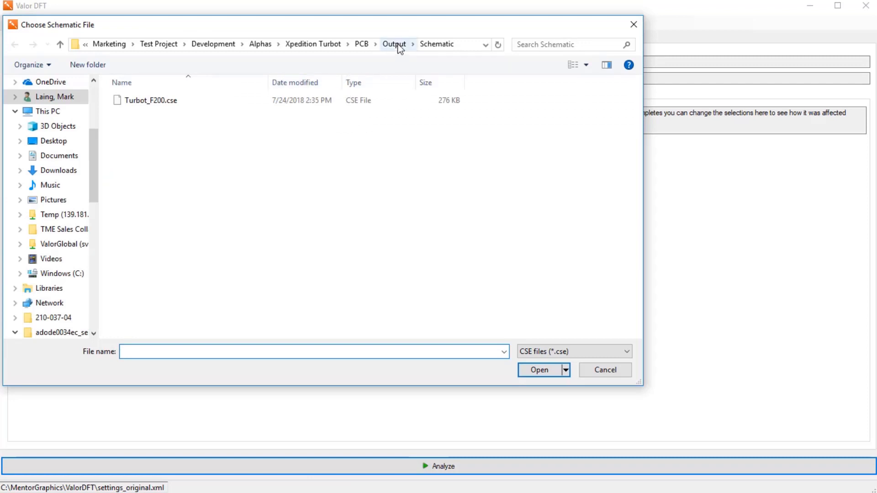
pyautogui.click(393, 44)
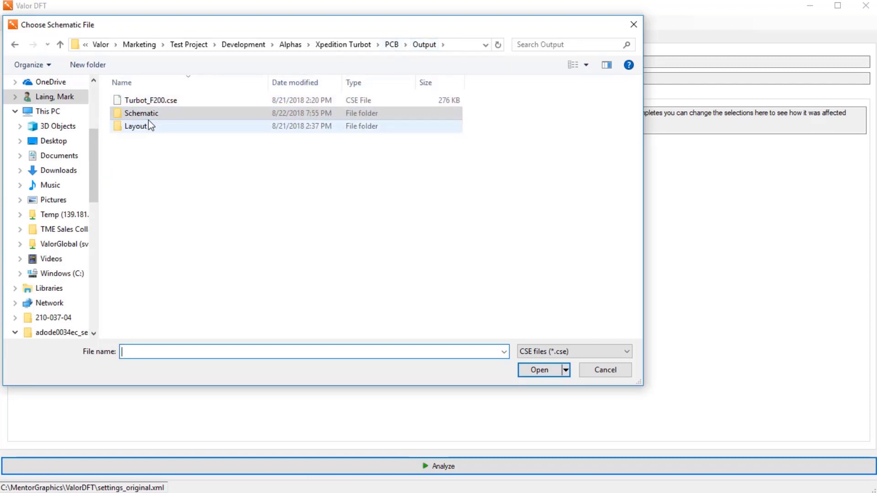
pyautogui.doubleClick(135, 126)
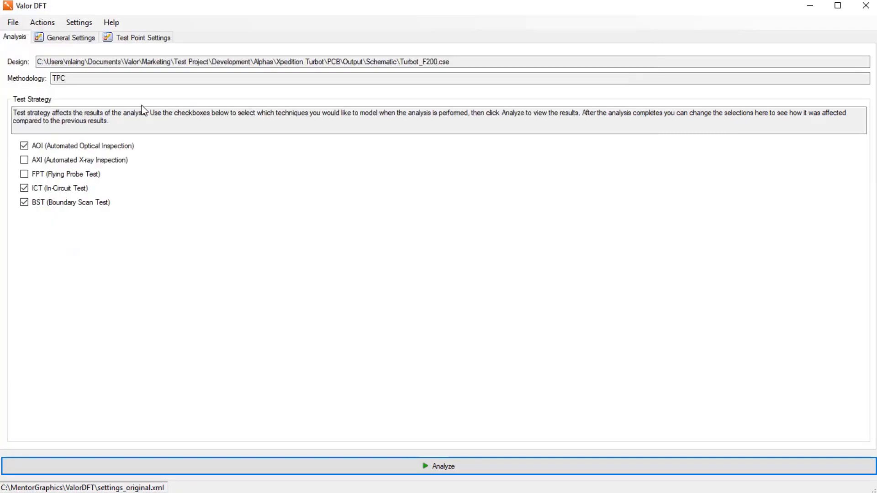
pyautogui.moveTo(379, 455)
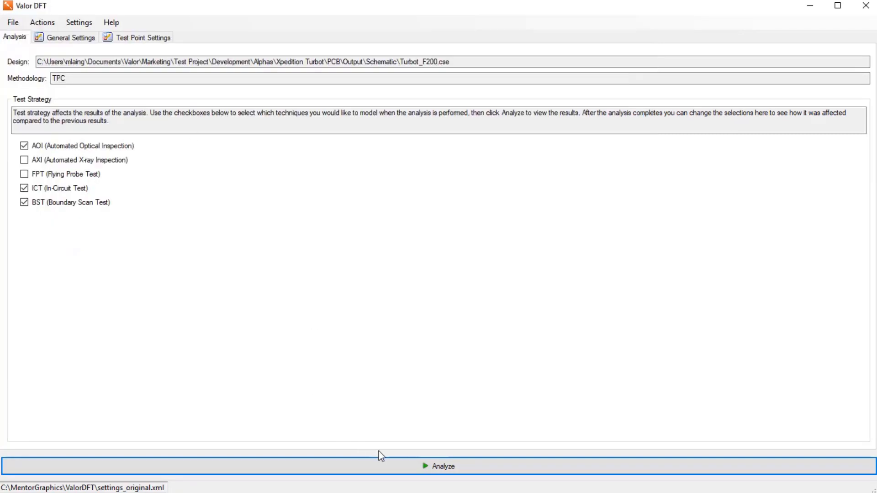
pyautogui.moveTo(433, 469)
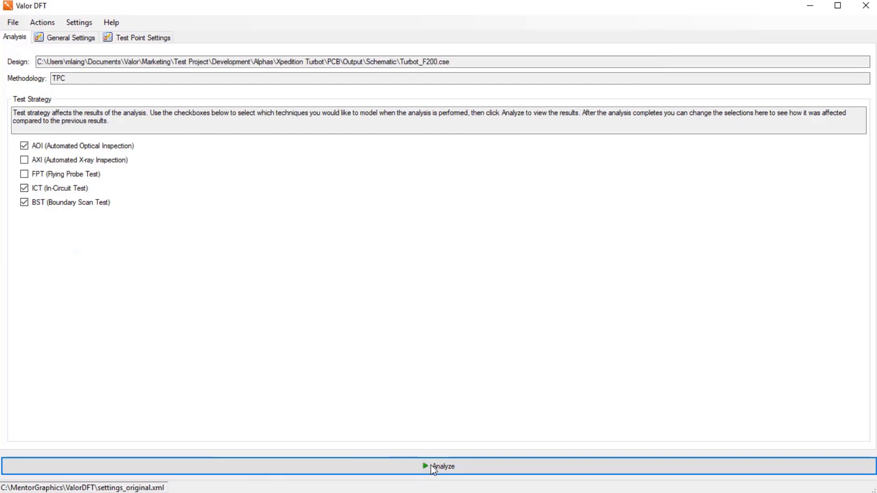
pyautogui.click(442, 466)
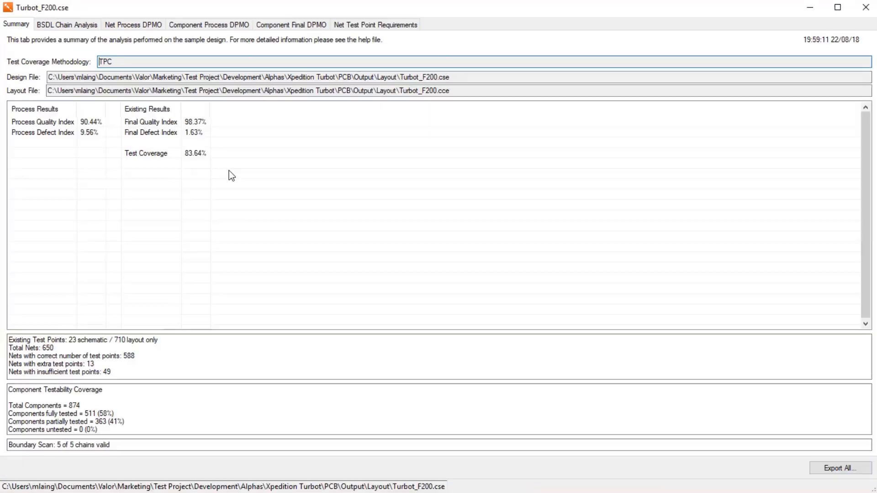
pyautogui.moveTo(372, 25)
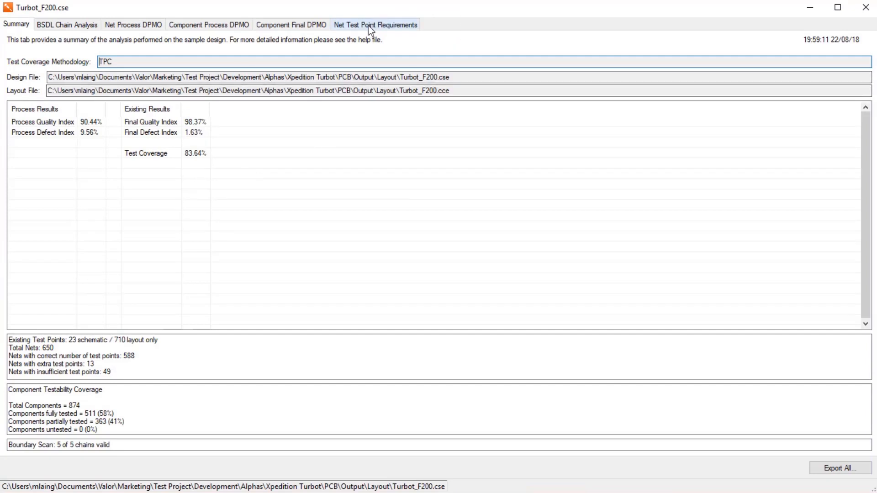
# Sort the Net Test Point Requirements by Net TP Status and scroll through nets now marked Correct.
pyautogui.click(375, 25)
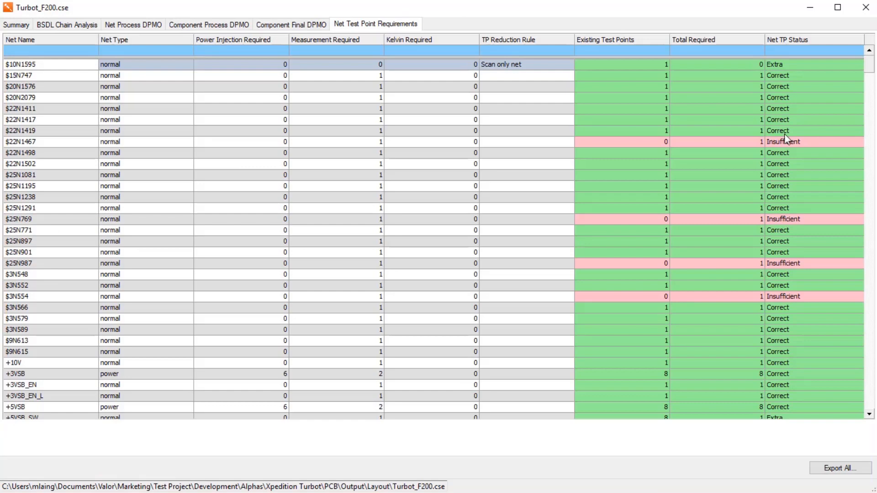
pyautogui.moveTo(839, 66)
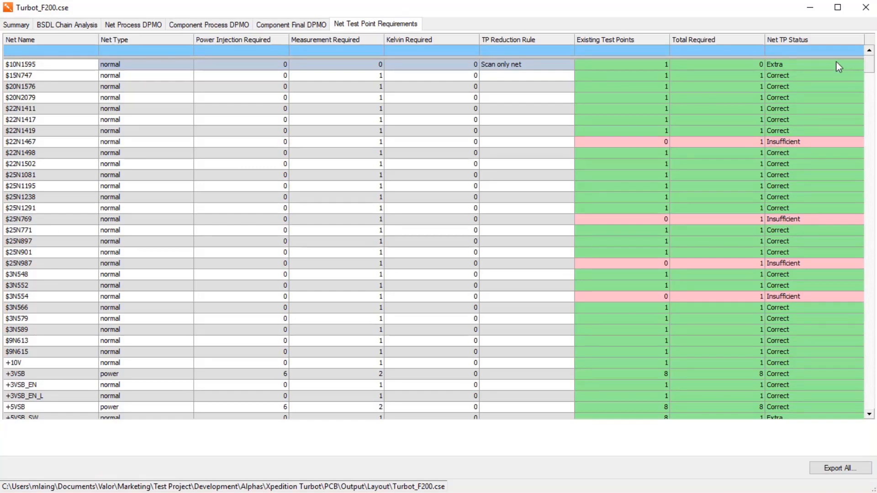
pyautogui.click(787, 39)
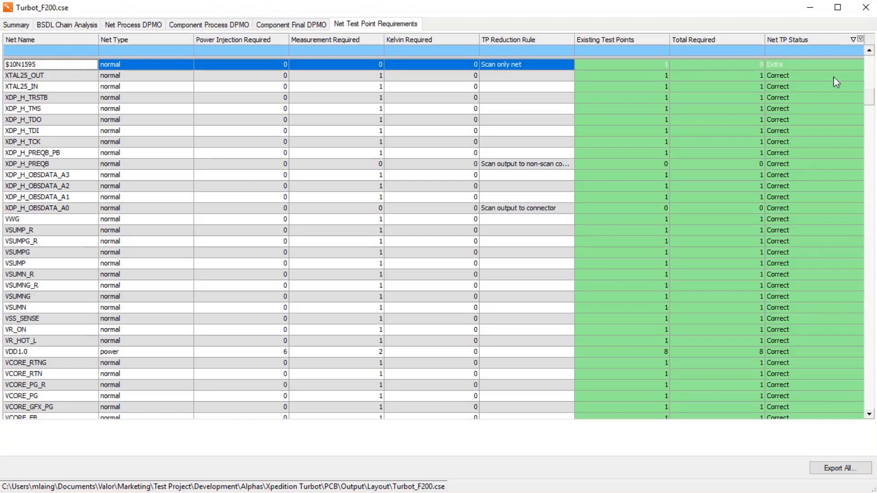
pyautogui.scroll(-3)
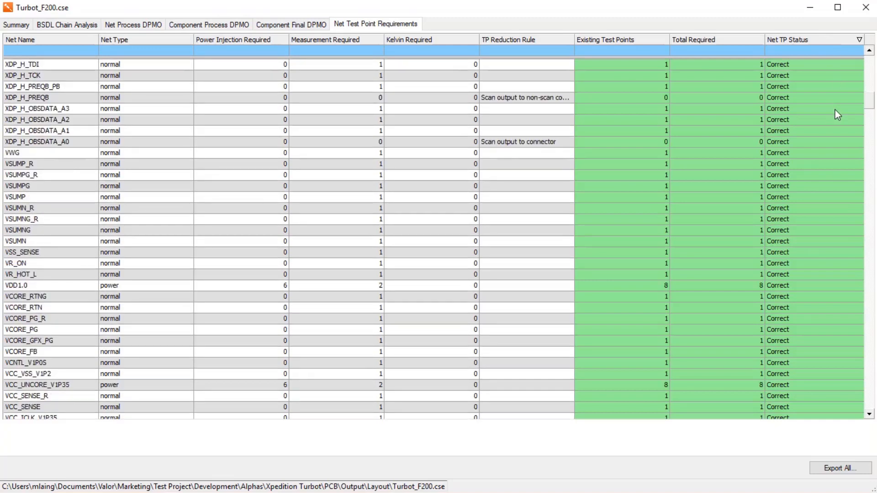
pyautogui.scroll(-3)
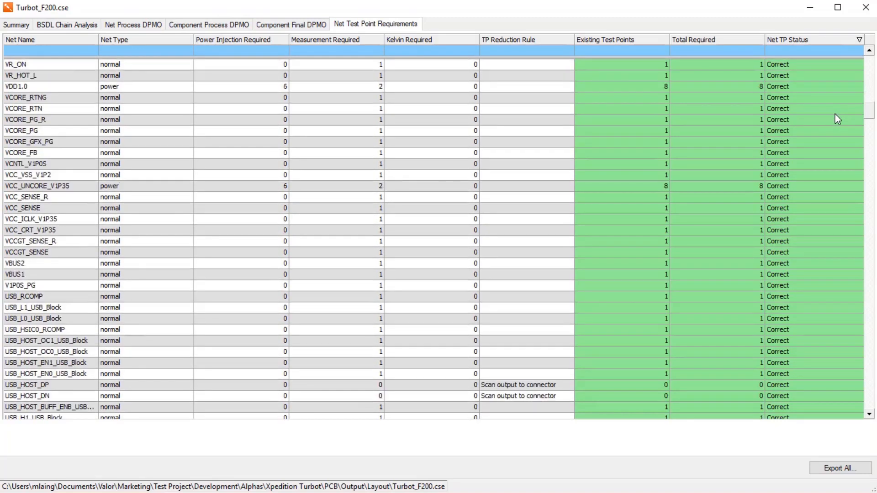
pyautogui.scroll(-3)
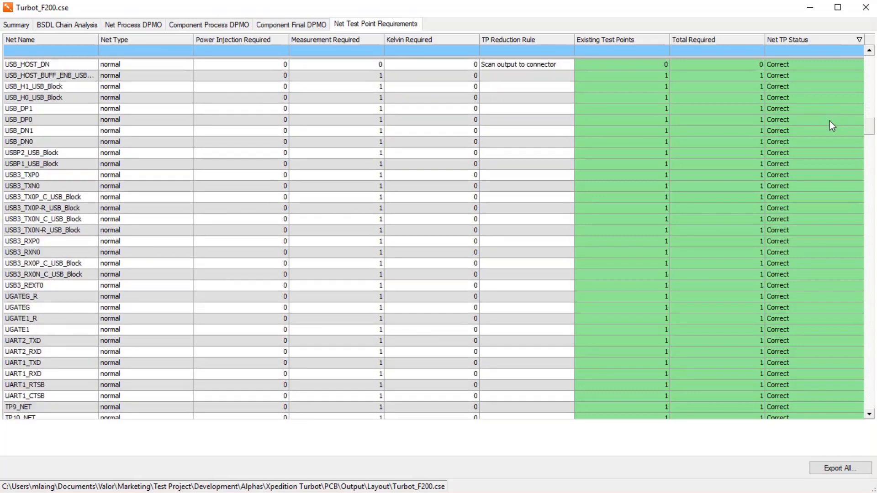
pyautogui.moveTo(863, 129)
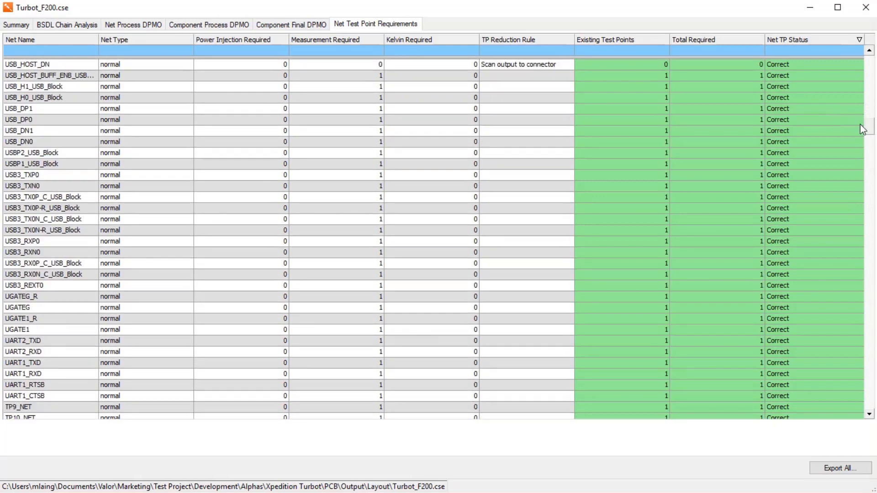
pyautogui.scroll(-3)
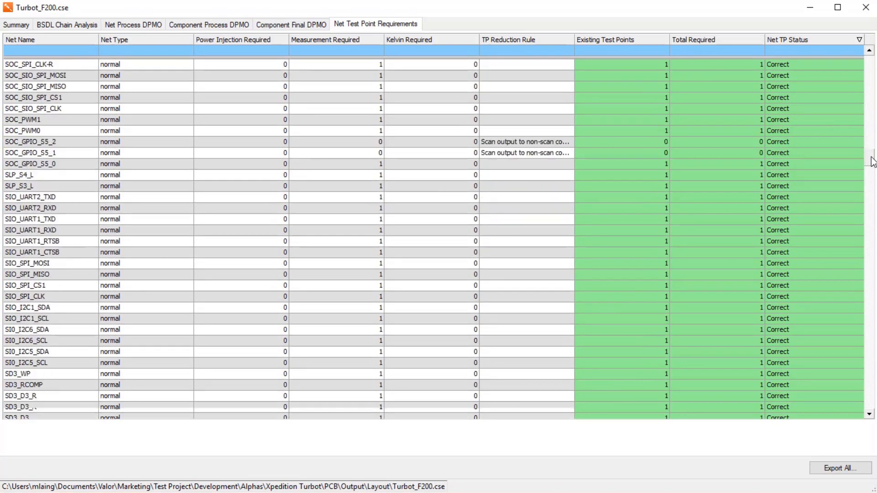
pyautogui.scroll(-3)
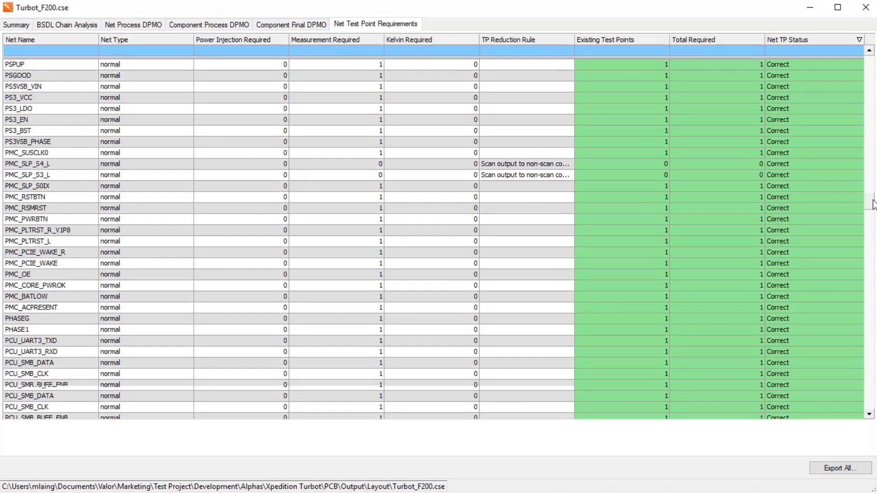
pyautogui.scroll(-3)
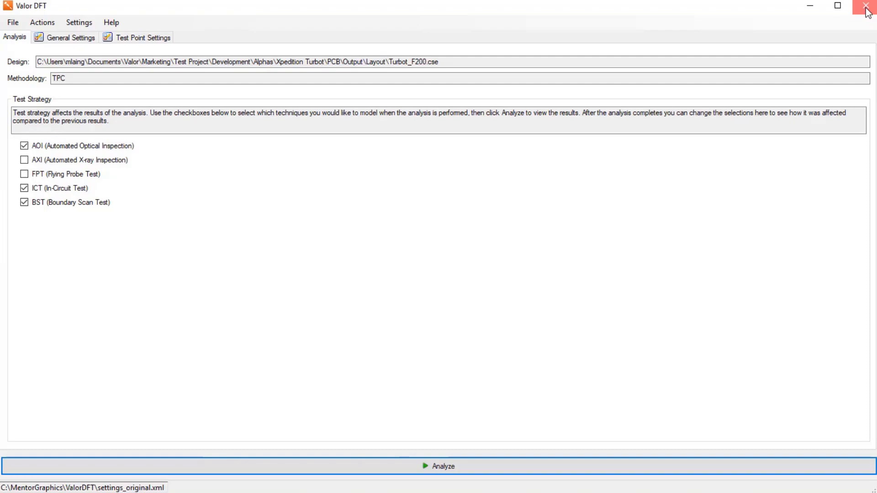
# Close Valor DFT and set Test Points Required to 1 on the (All) class row, confirming for every net.
pyautogui.click(867, 7)
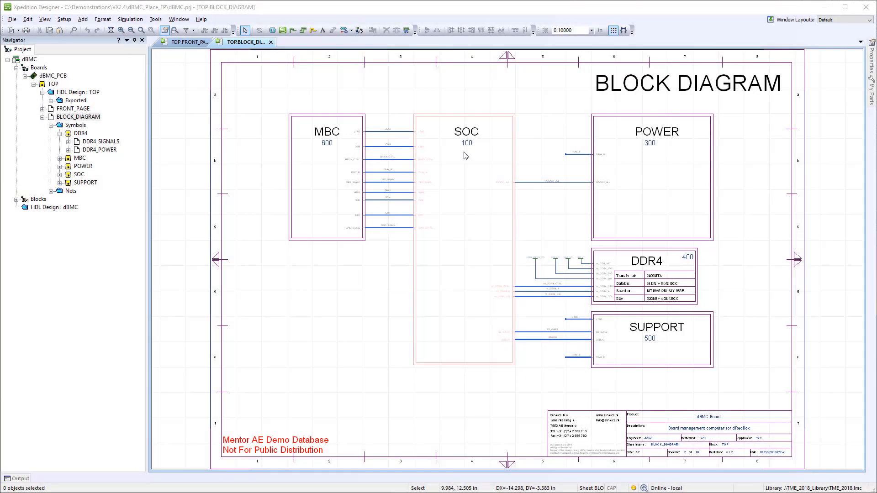
pyautogui.rightClick(625, 262)
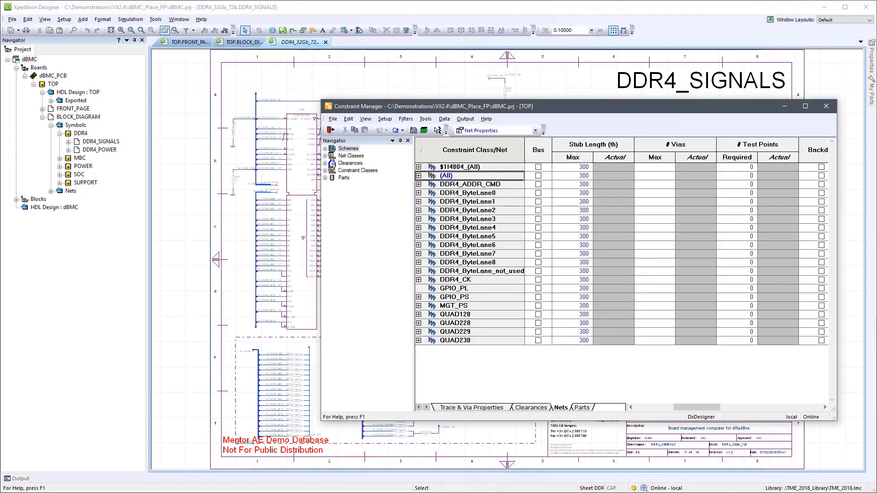
pyautogui.click(445, 175)
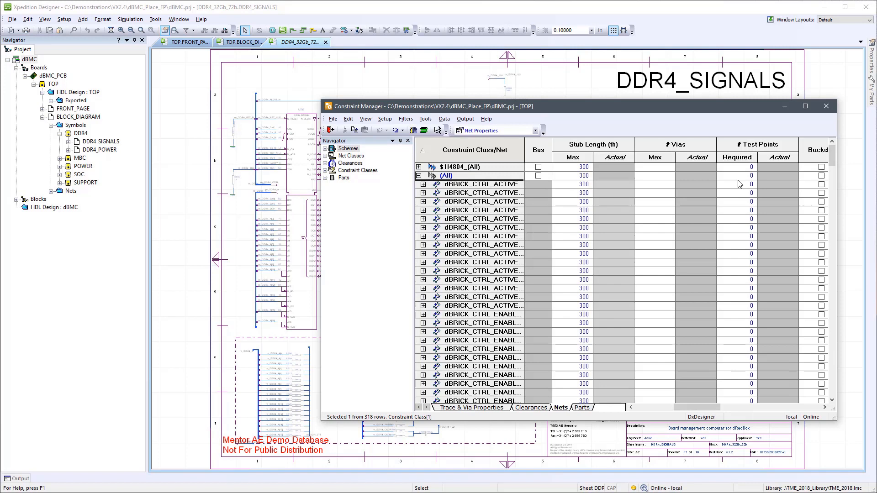
pyautogui.moveTo(751, 178)
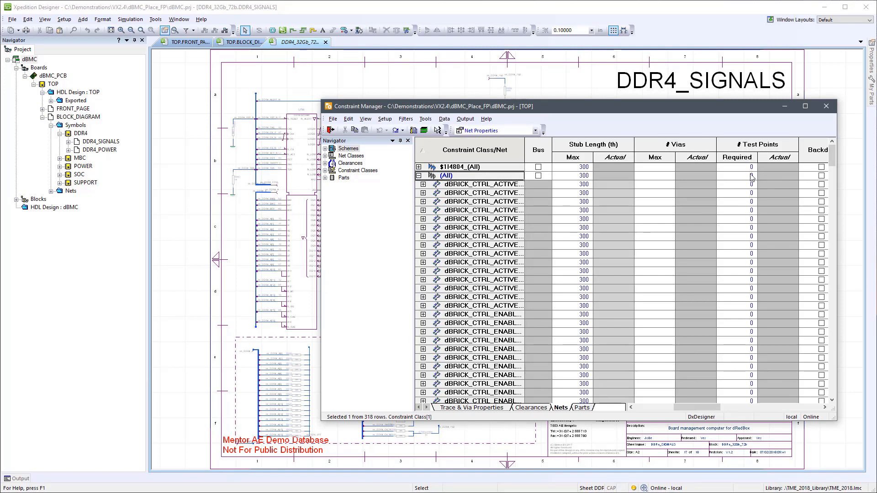
pyautogui.click(736, 176)
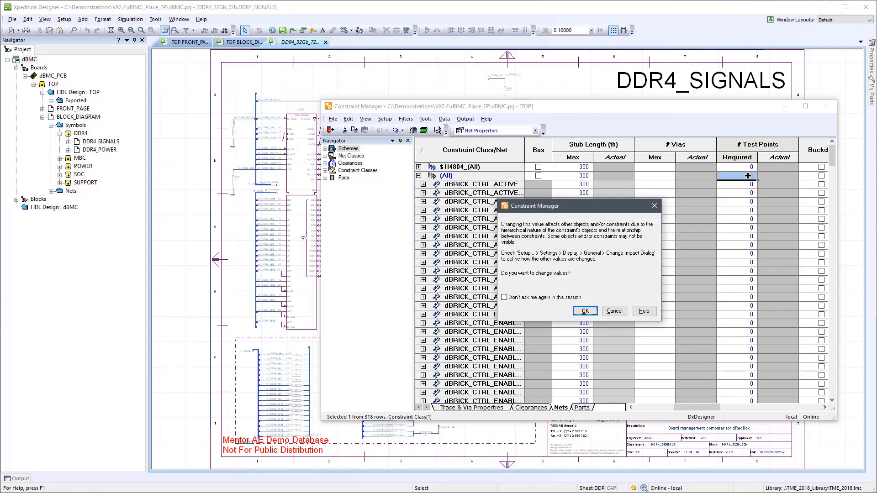
pyautogui.click(584, 310)
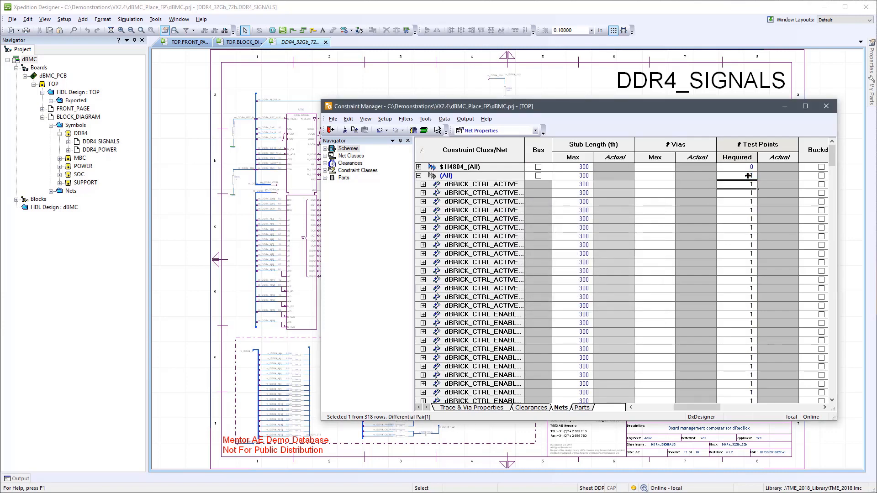
pyautogui.moveTo(760, 178)
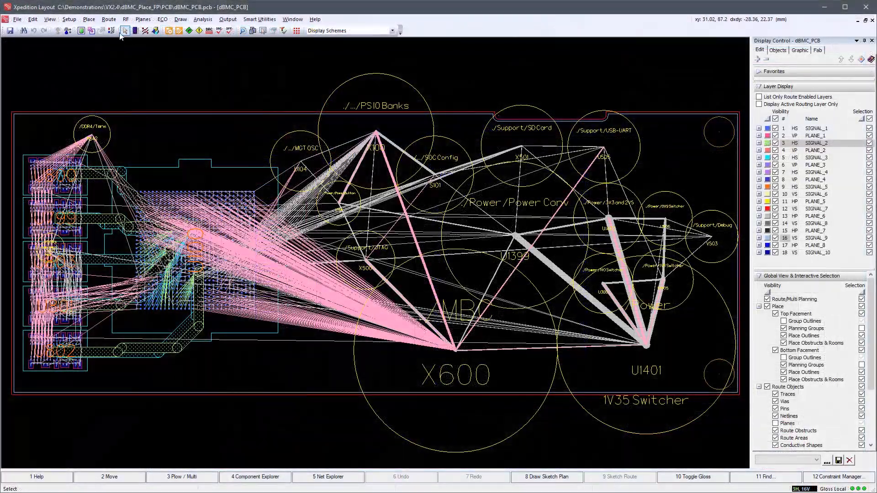
# Open the Test Probe Setup and Assignment dialog via Place > Test Points.
pyautogui.click(88, 18)
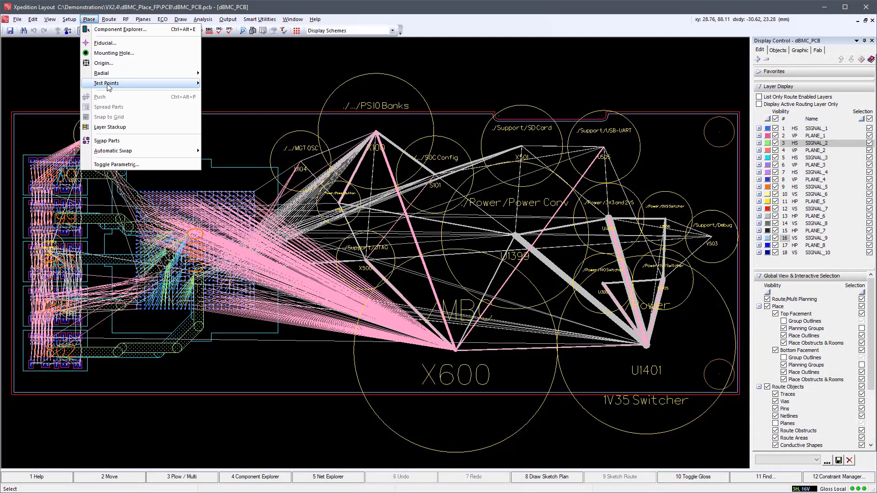
pyautogui.click(104, 83)
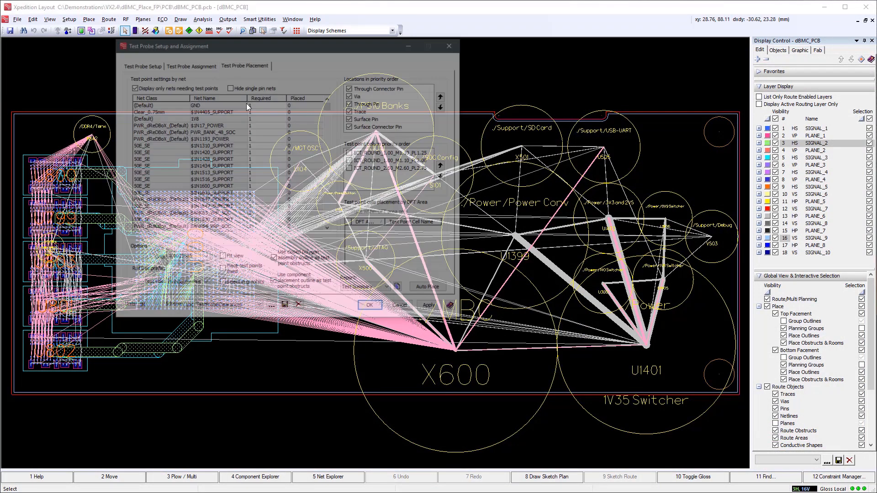